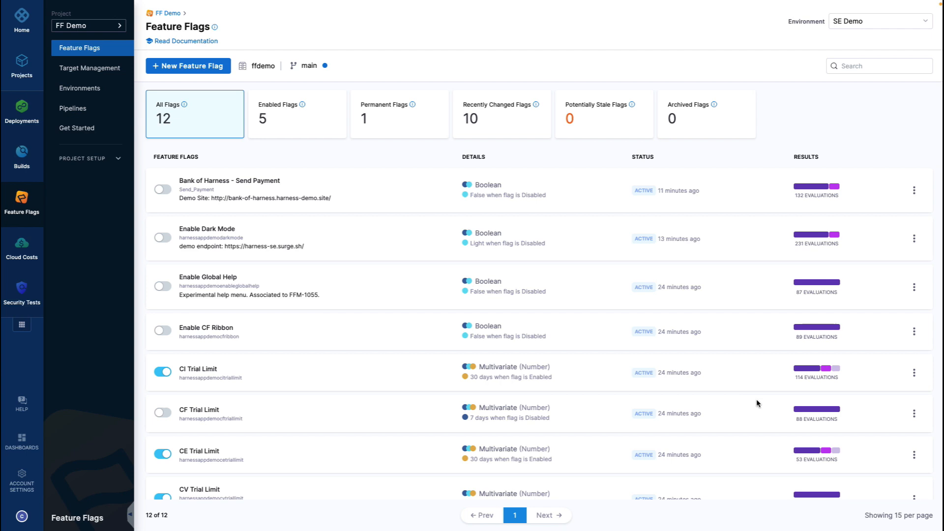
{"action": "mouse_move", "coordinate": [311, 245]}
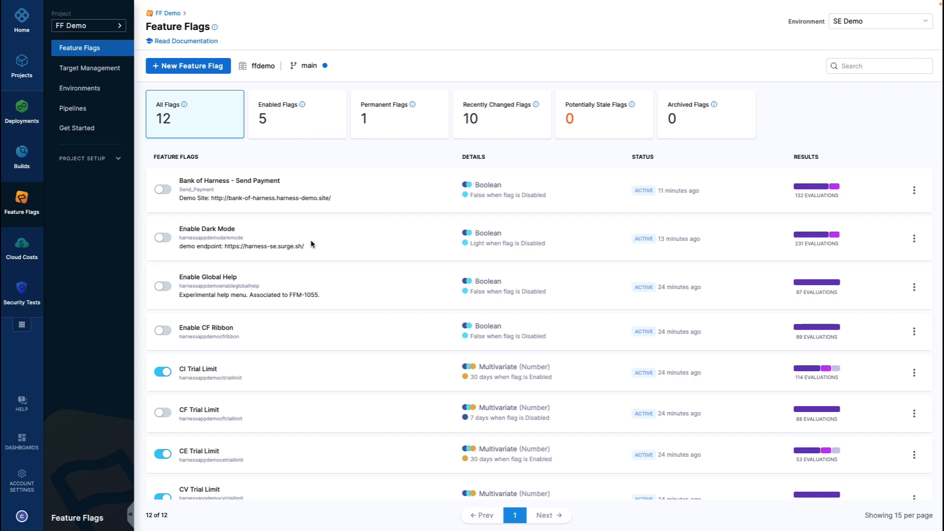
{"action": "mouse_move", "coordinate": [277, 240]}
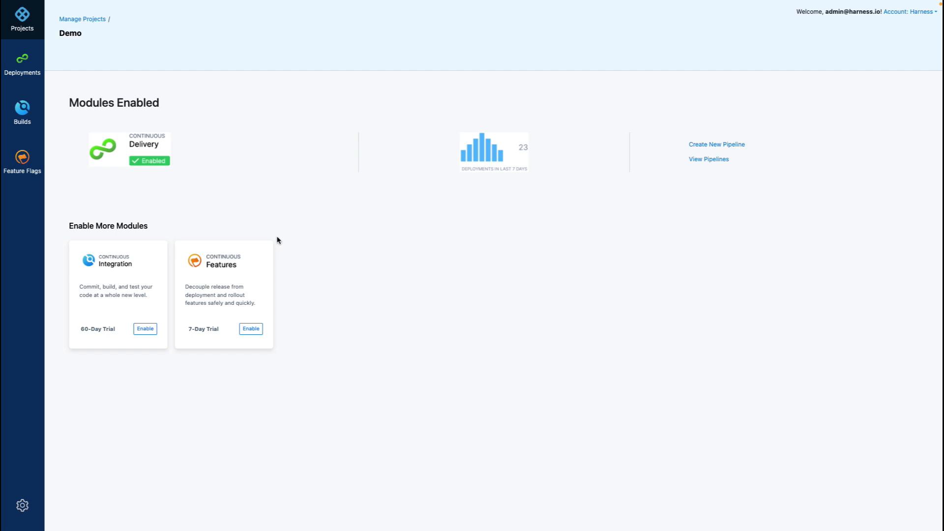
Toggle the Enable Dark Mode flag on and back off while checking the demo site.
{"action": "left_click", "coordinate": [22, 161]}
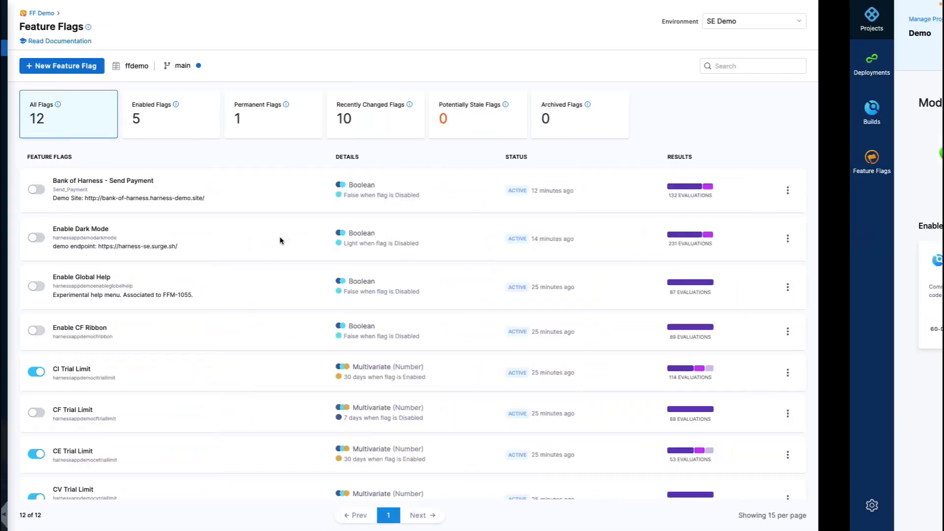
{"action": "left_click", "coordinate": [35, 237]}
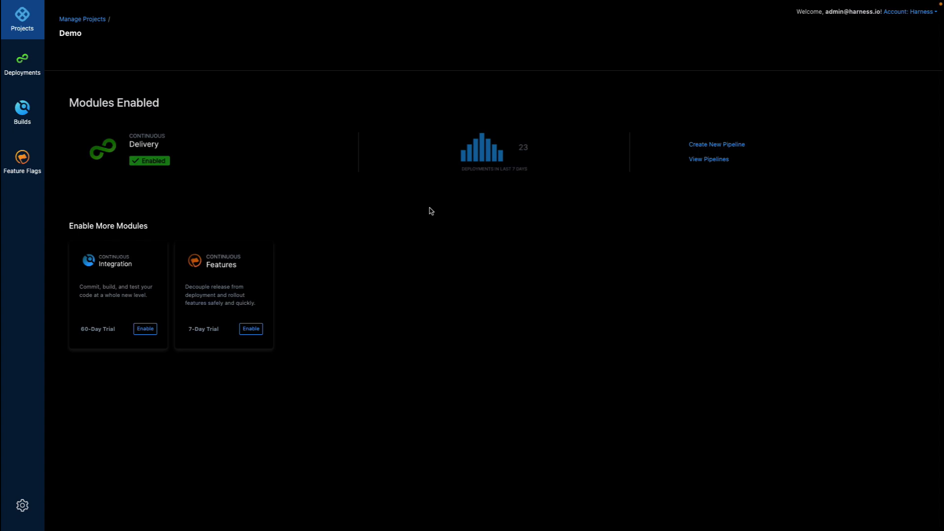
{"action": "left_click", "coordinate": [22, 163]}
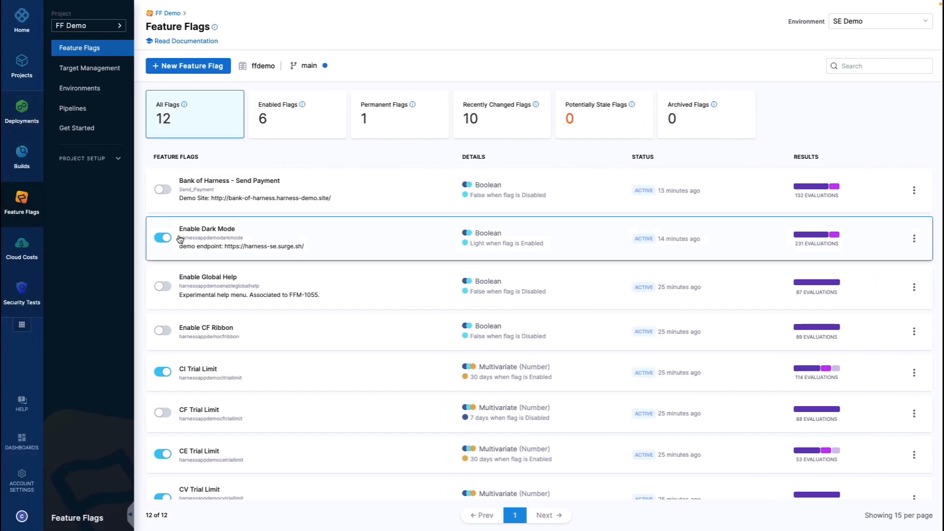
{"action": "left_click", "coordinate": [162, 237]}
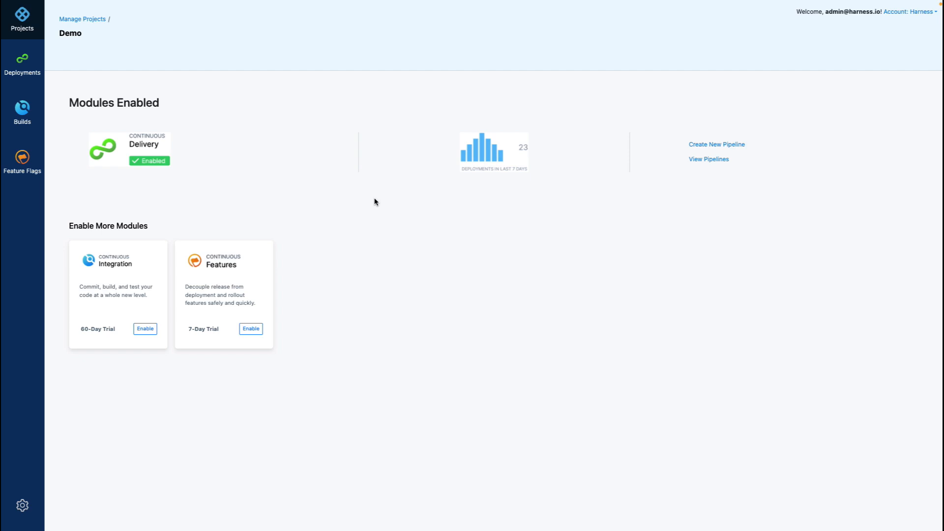
{"action": "left_click", "coordinate": [23, 160]}
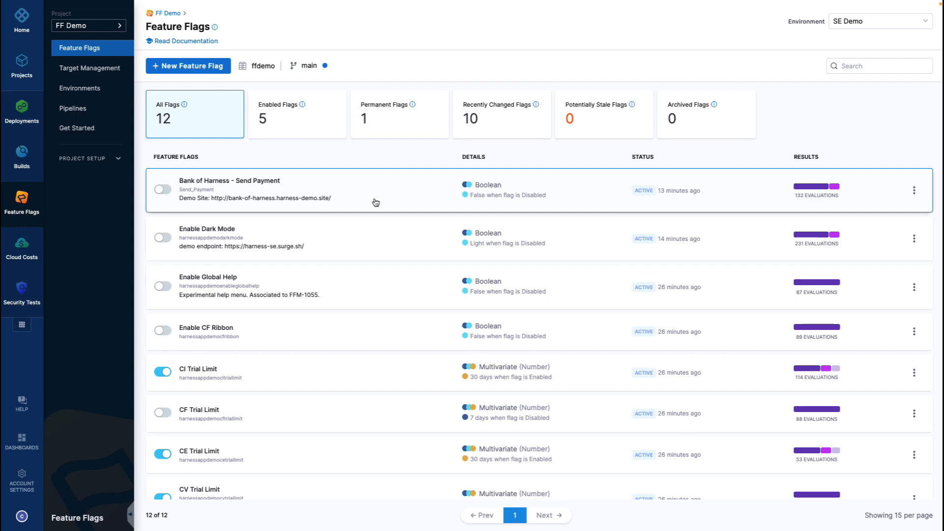
Turn on the Bank of Harness - Send Payment flag and view its Targeting rules.
{"action": "left_click", "coordinate": [255, 198]}
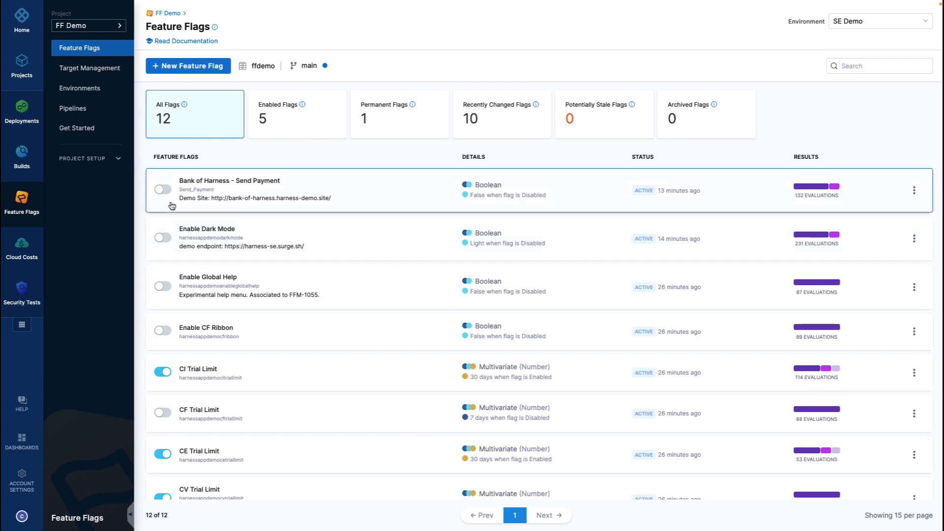
{"action": "left_click", "coordinate": [161, 188]}
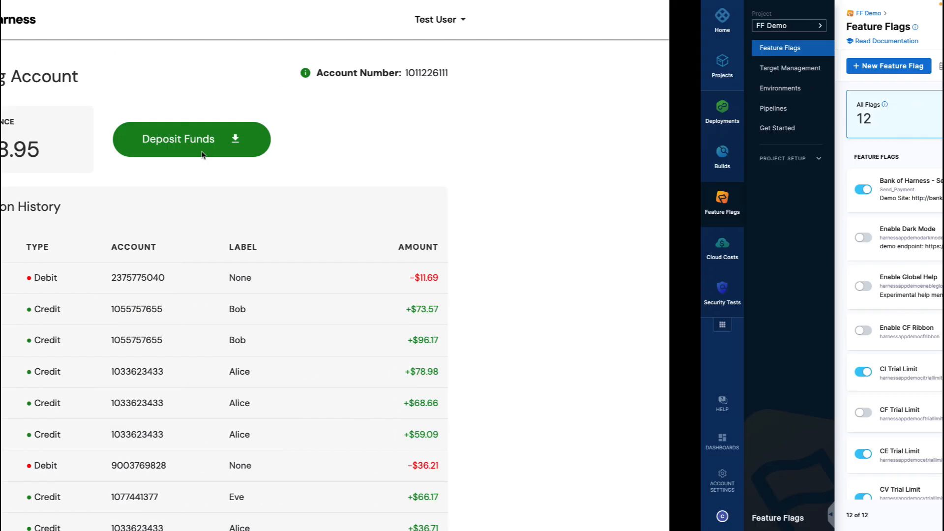
{"action": "left_click", "coordinate": [780, 47]}
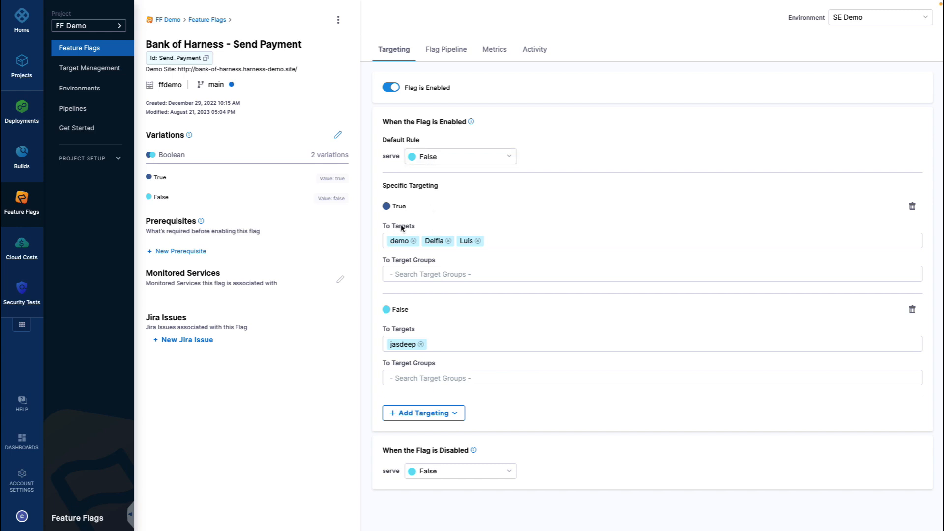
Add Test User to the targets served True by Send Payment and save.
{"action": "left_click", "coordinate": [602, 240]}
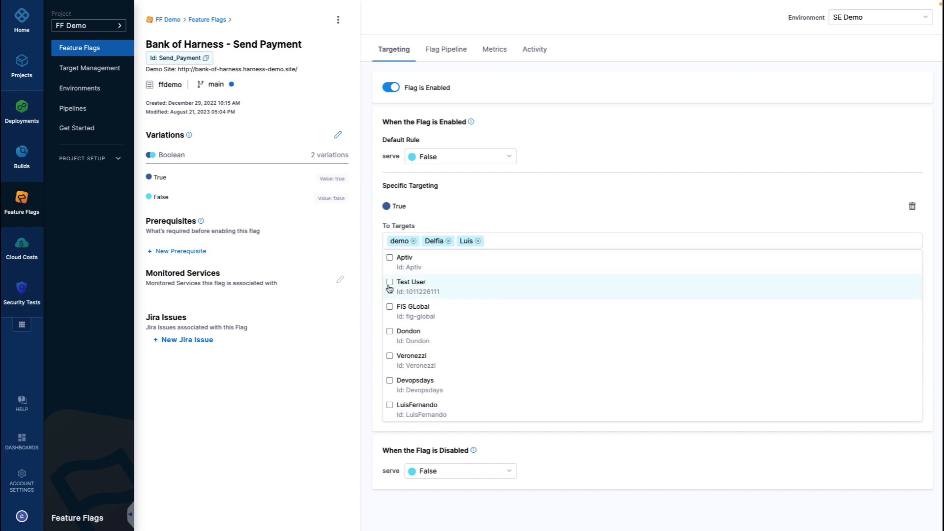
{"action": "left_click", "coordinate": [389, 286]}
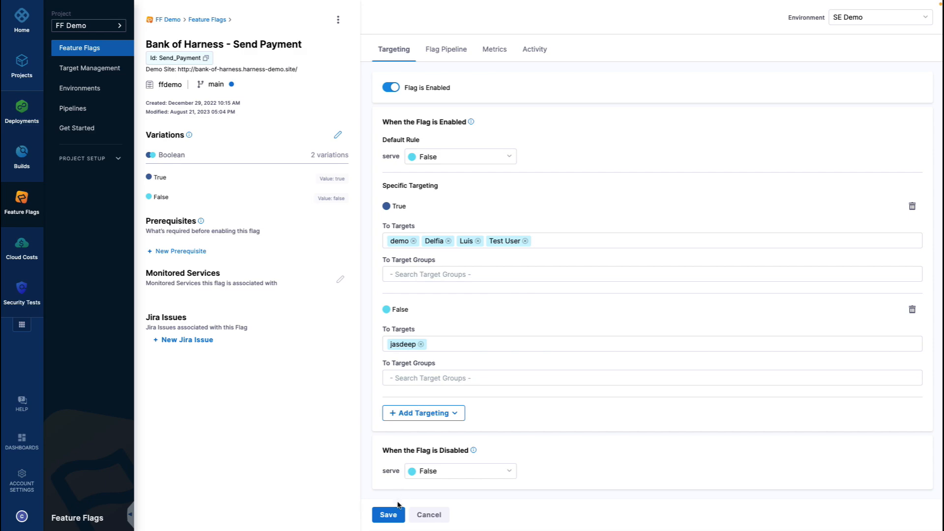
{"action": "left_click", "coordinate": [387, 514]}
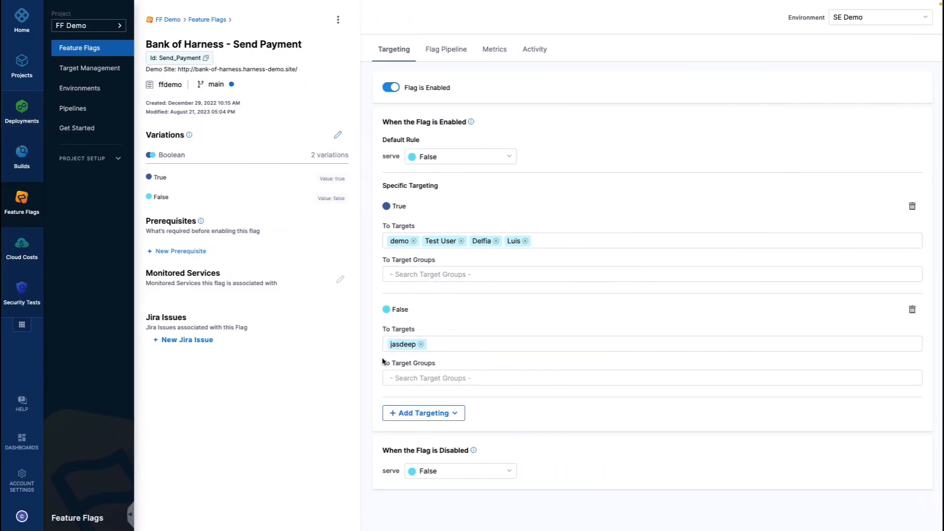
{"action": "mouse_move", "coordinate": [380, 231]}
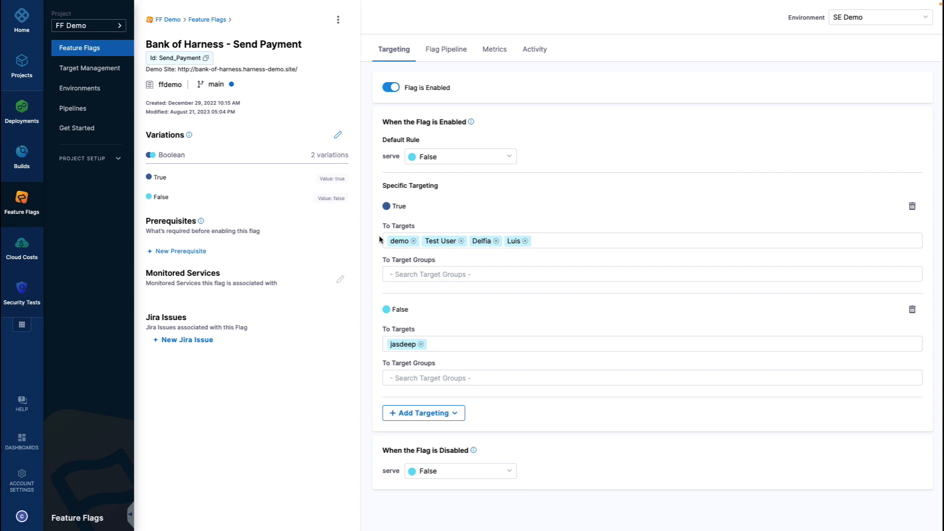
{"action": "mouse_move", "coordinate": [382, 276]}
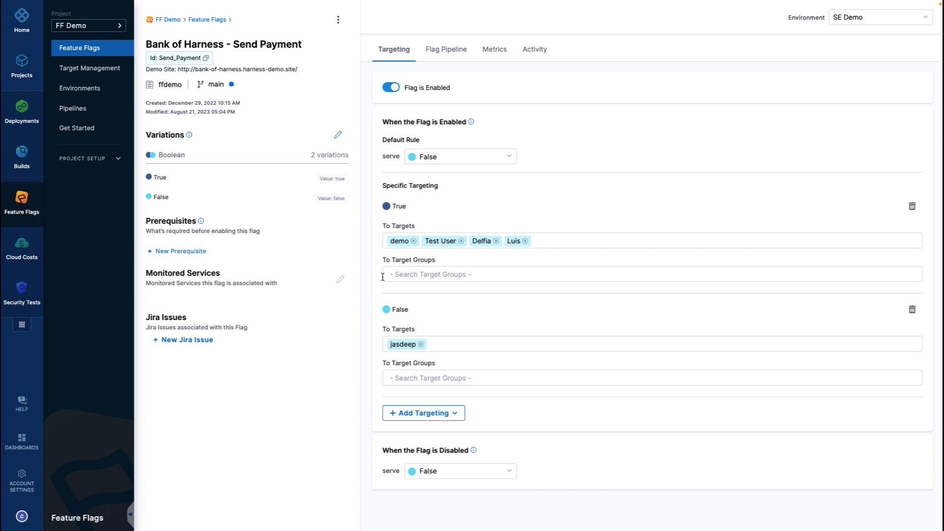
Peek at the target groups dropdown, then go to the Target Management targets list.
{"action": "left_click", "coordinate": [602, 275]}
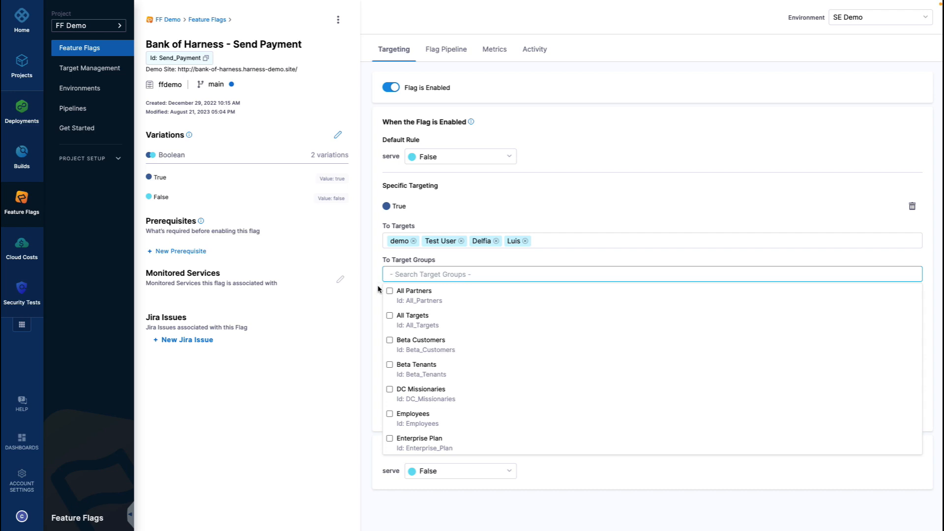
{"action": "mouse_move", "coordinate": [434, 344]}
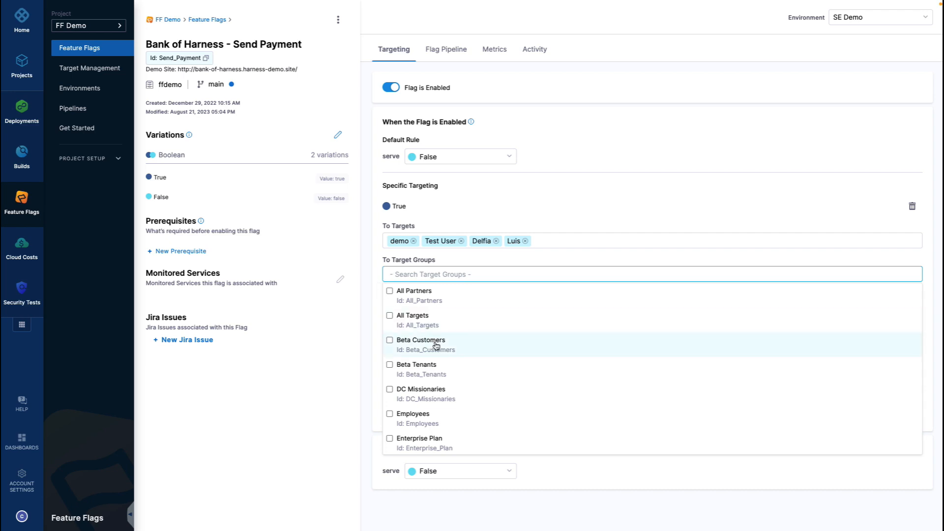
{"action": "mouse_move", "coordinate": [425, 428]}
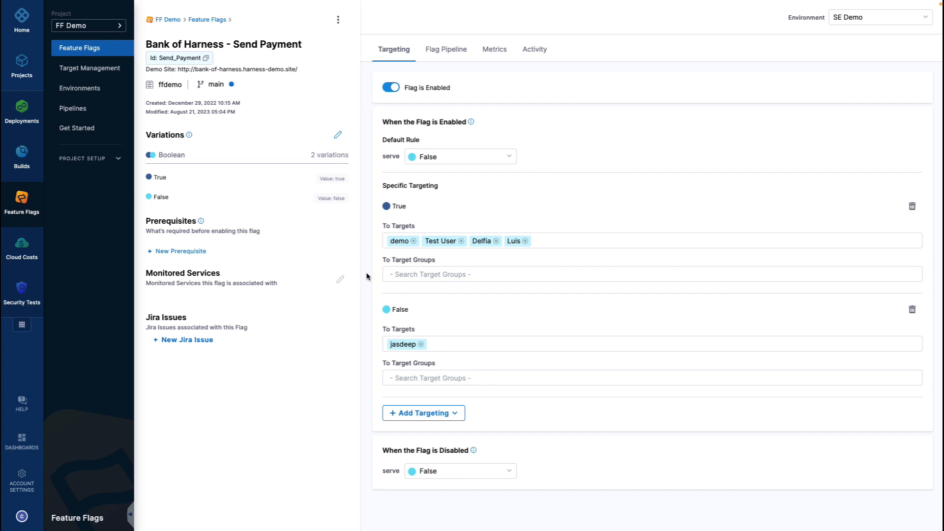
{"action": "left_click", "coordinate": [90, 68]}
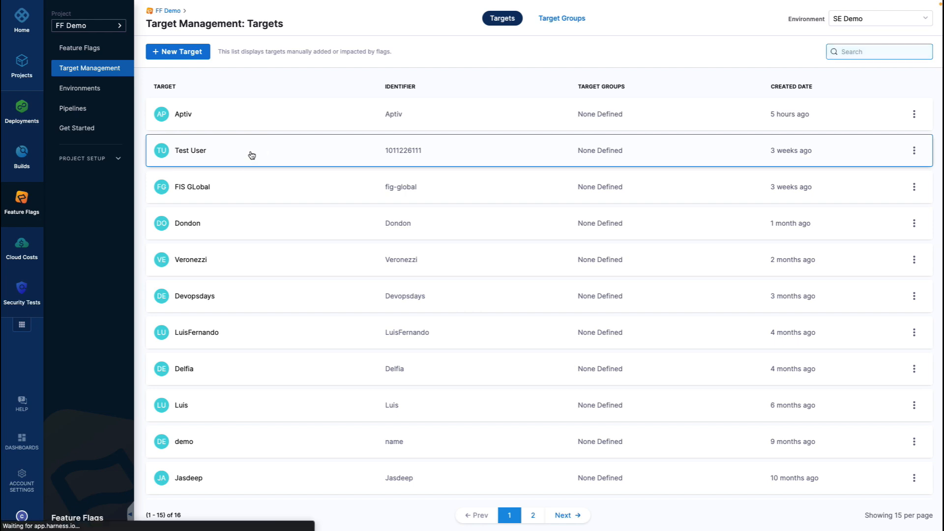
View Test User's details and its empty Target Groups memberships.
{"action": "left_click", "coordinate": [190, 151]}
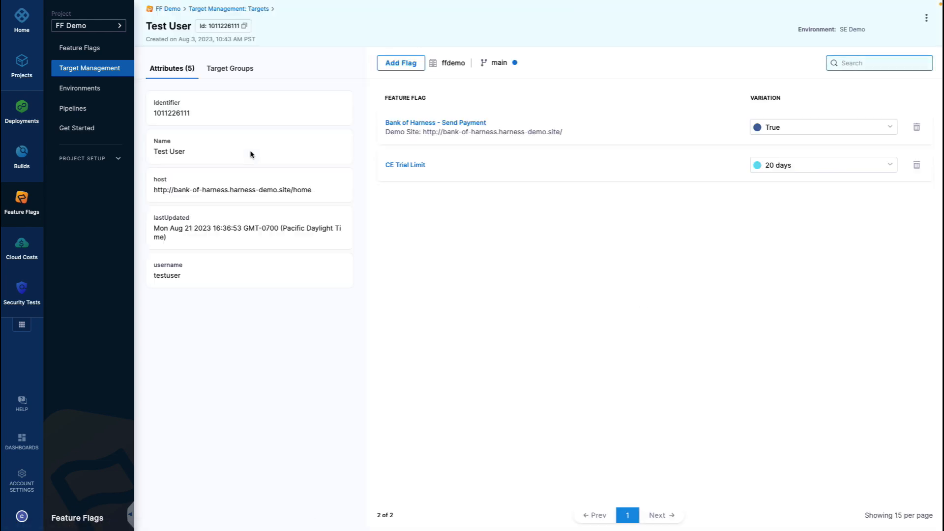
{"action": "mouse_move", "coordinate": [262, 170]}
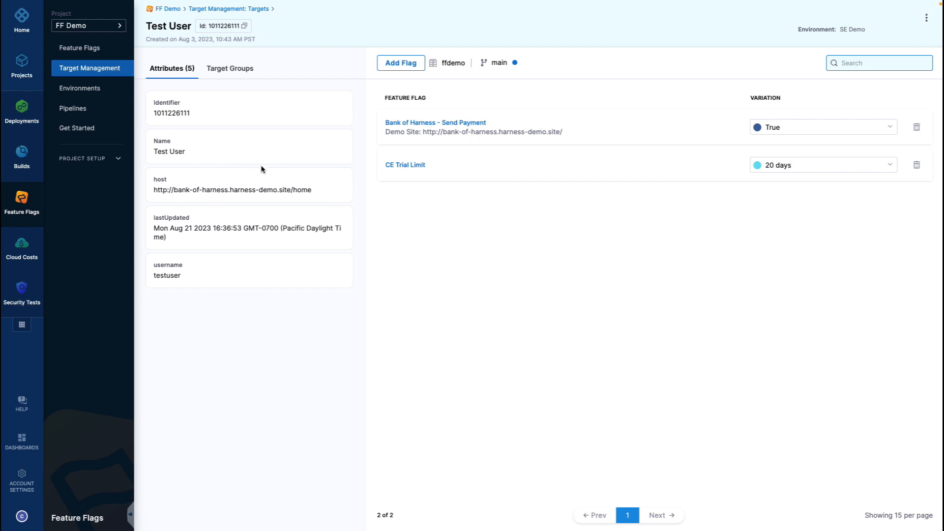
{"action": "mouse_move", "coordinate": [231, 265]}
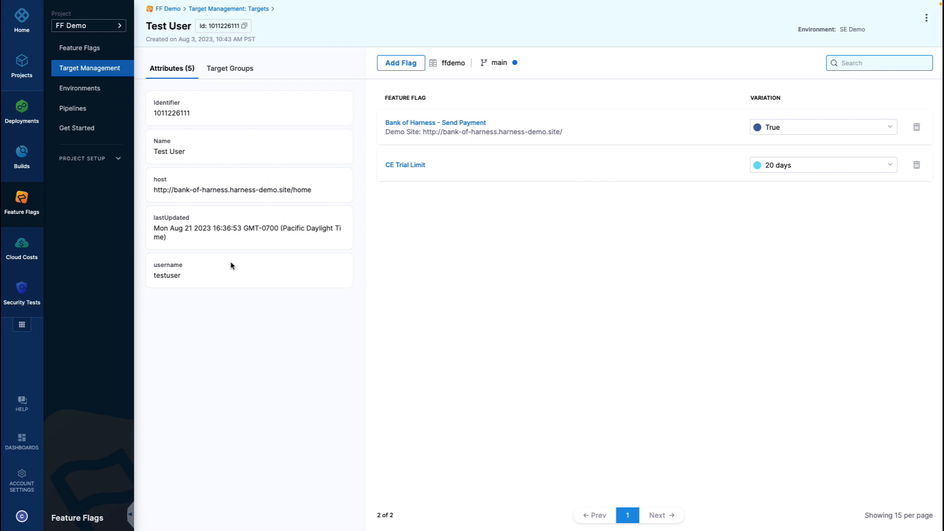
{"action": "mouse_move", "coordinate": [175, 272]}
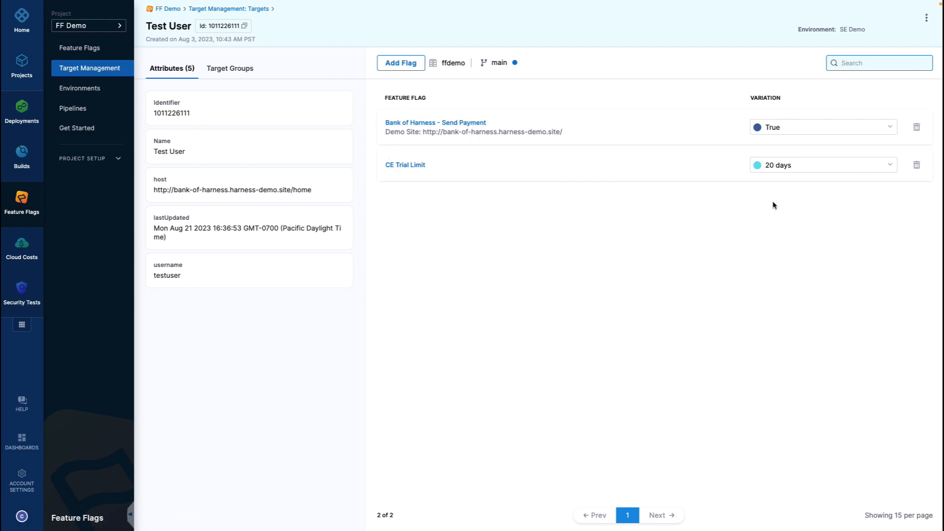
{"action": "mouse_move", "coordinate": [703, 199]}
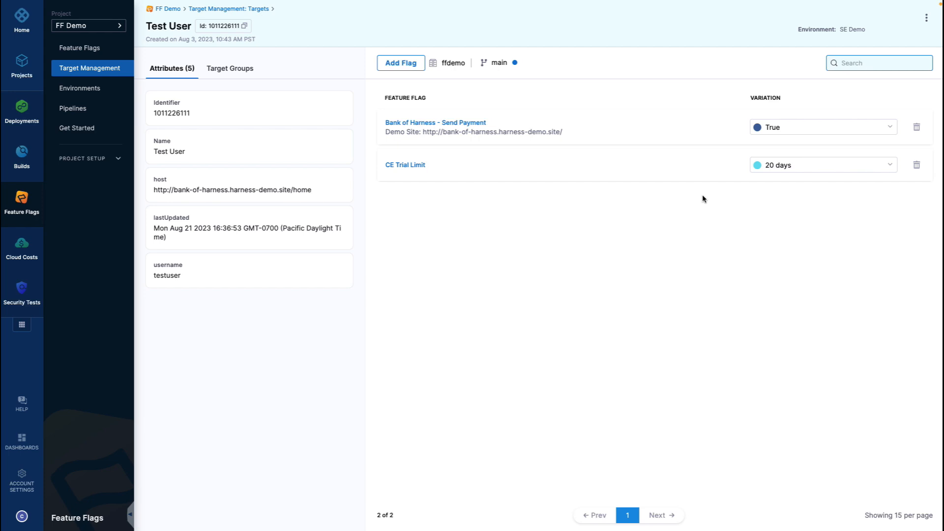
{"action": "mouse_move", "coordinate": [227, 93]}
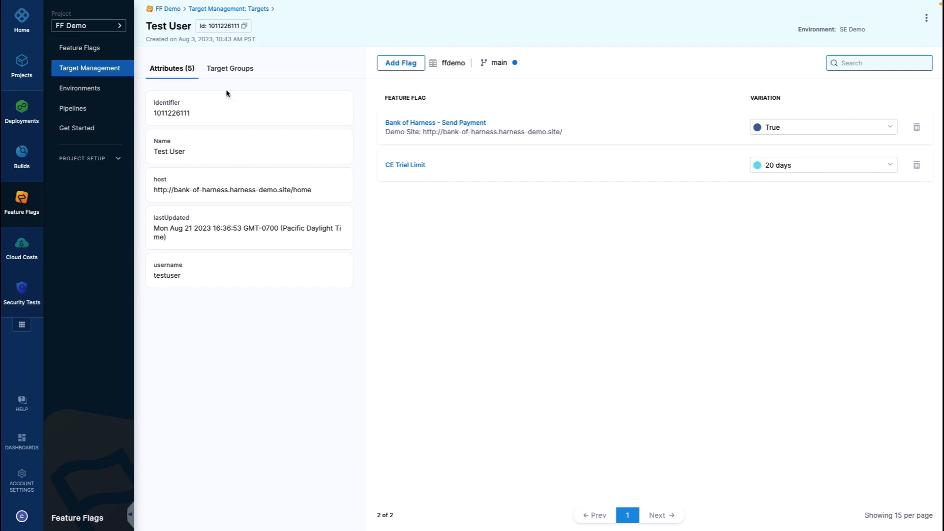
{"action": "left_click", "coordinate": [229, 68]}
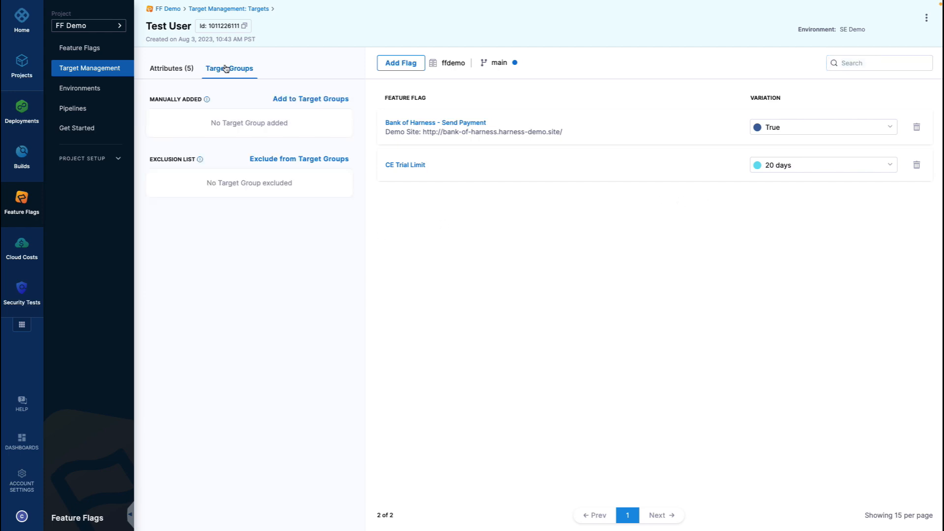
{"action": "mouse_move", "coordinate": [90, 68]}
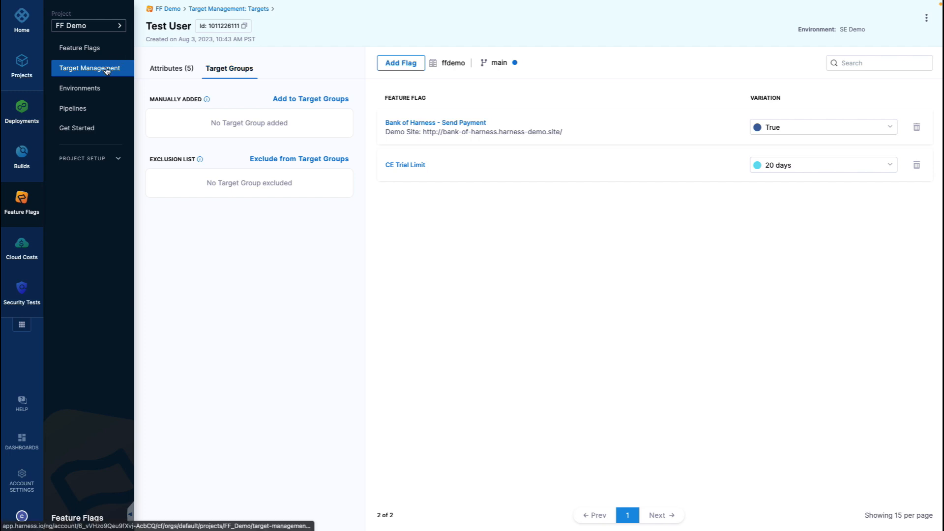
{"action": "left_click", "coordinate": [570, 18]}
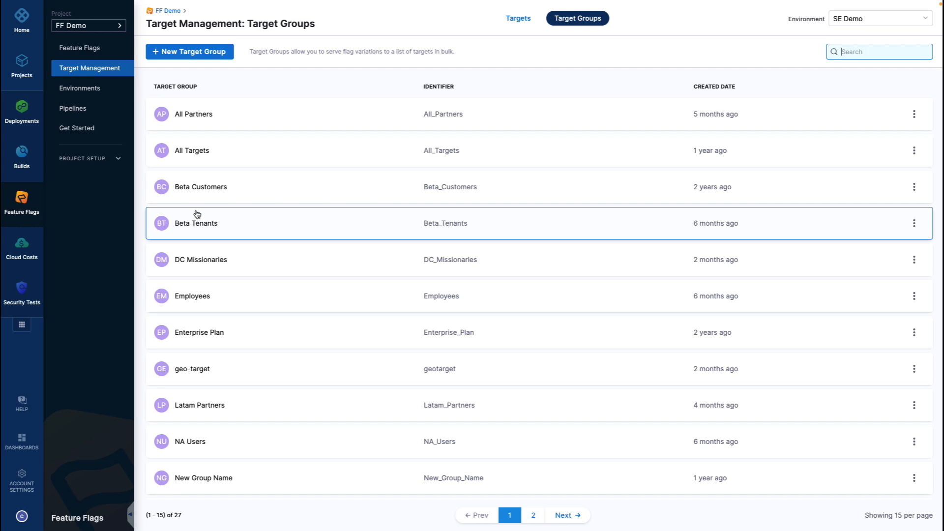
Bring up a completed Progressive Rollout pipeline execution with its Jira Create step.
{"action": "left_click", "coordinate": [201, 187]}
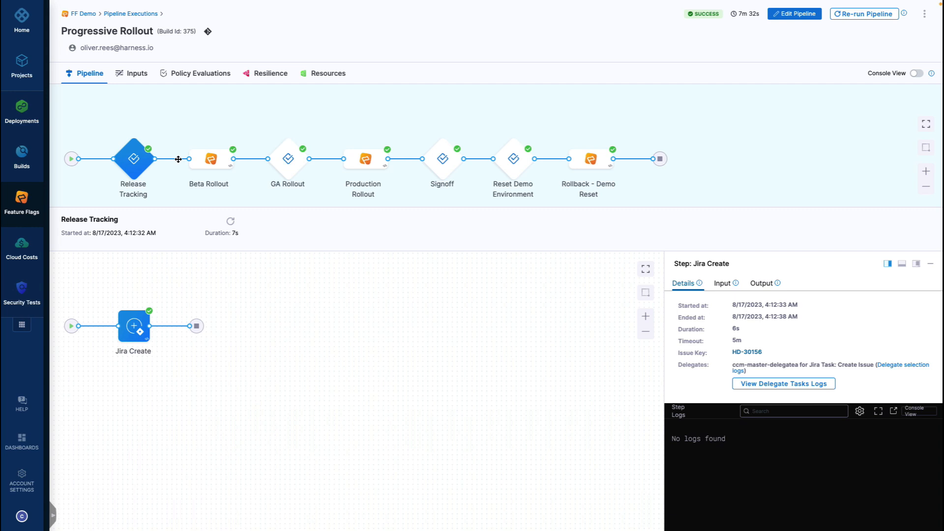
{"action": "mouse_move", "coordinate": [132, 159]}
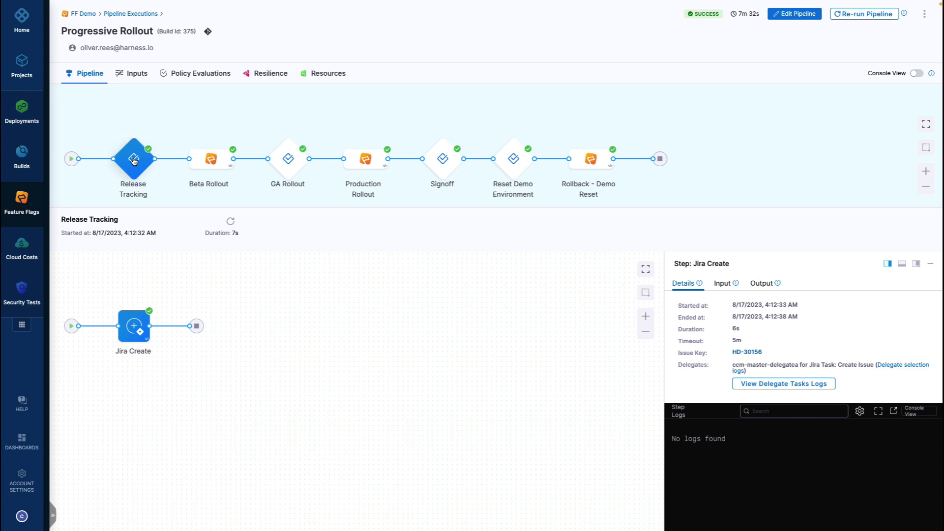
{"action": "mouse_move", "coordinate": [134, 325]}
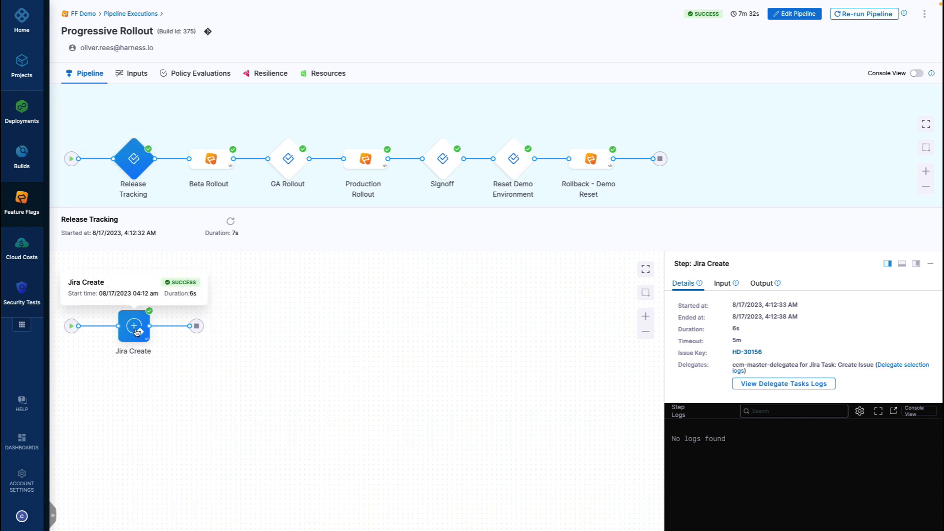
Review the Beta Rollout stage's Beta Release step, then the GA Rollout stage's expired Jira approval.
{"action": "left_click", "coordinate": [208, 158]}
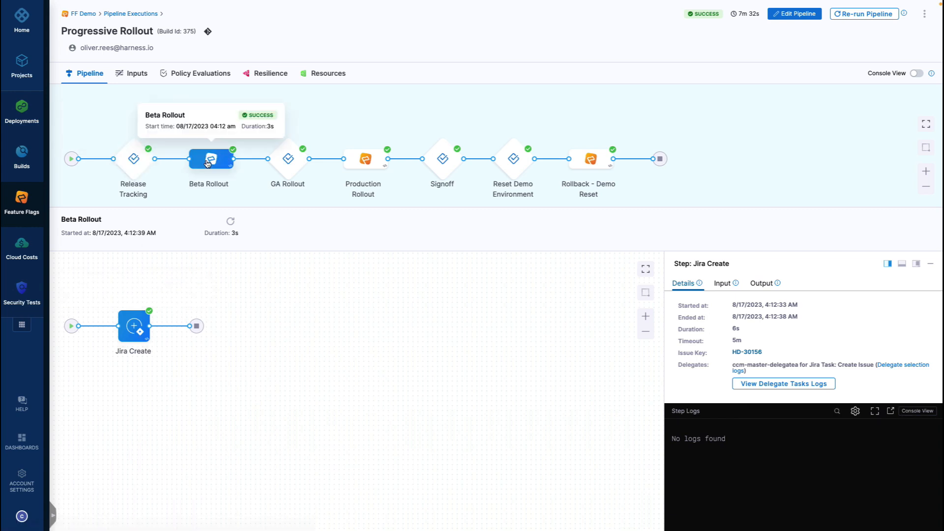
{"action": "left_click", "coordinate": [133, 326]}
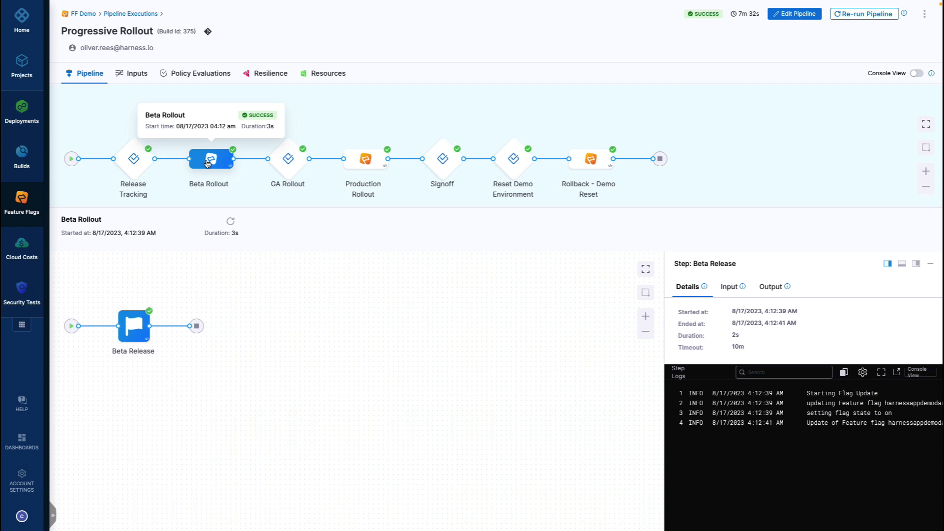
{"action": "mouse_move", "coordinate": [287, 159]}
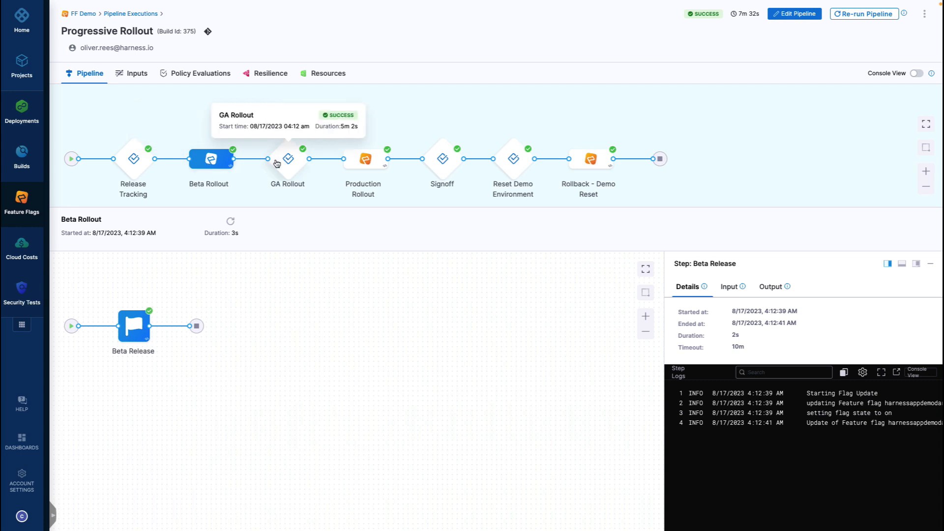
{"action": "left_click", "coordinate": [287, 158]}
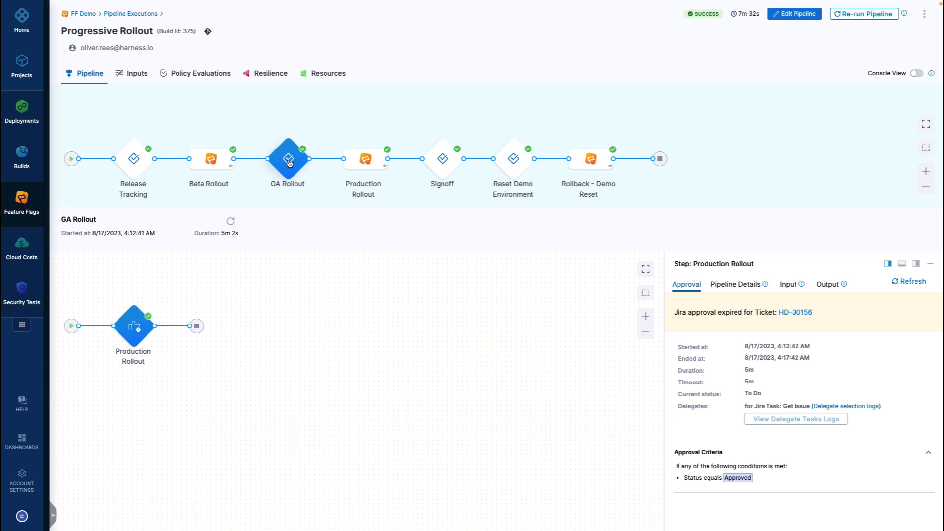
{"action": "mouse_move", "coordinate": [363, 160]}
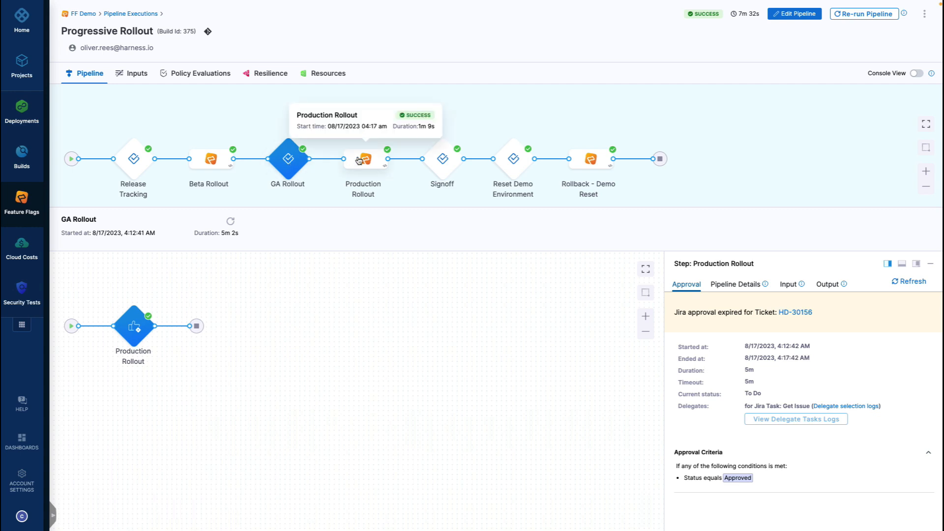
Review the Production Rollout stage's percentage rollout steps, then return to the flag list.
{"action": "left_click", "coordinate": [363, 158]}
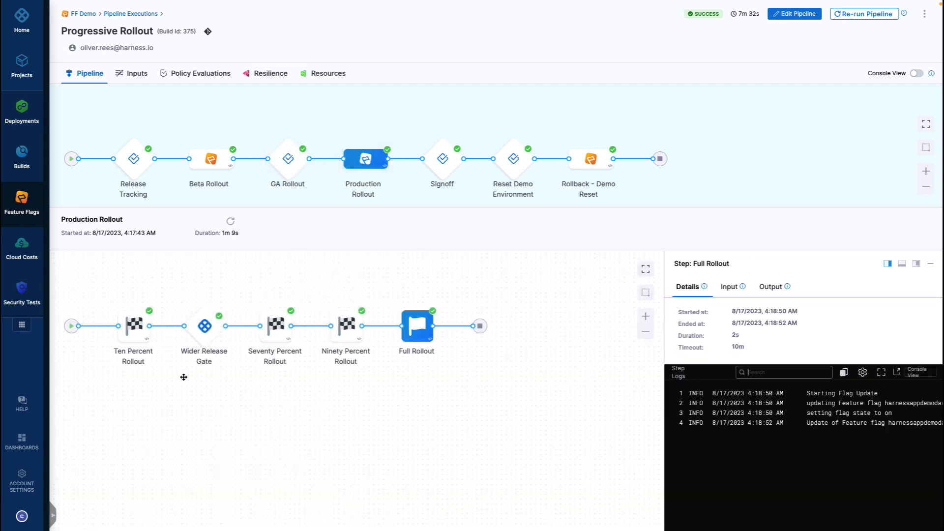
{"action": "mouse_move", "coordinate": [336, 370]}
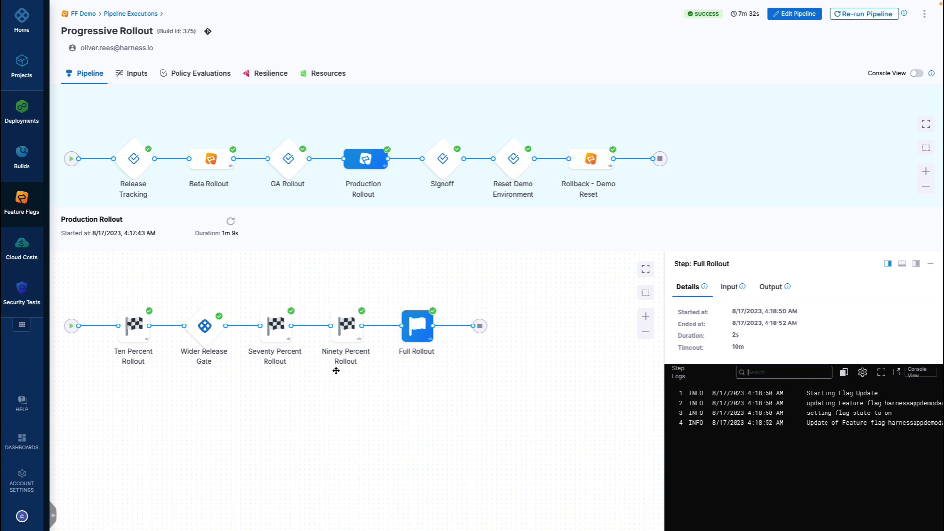
{"action": "mouse_move", "coordinate": [217, 374]}
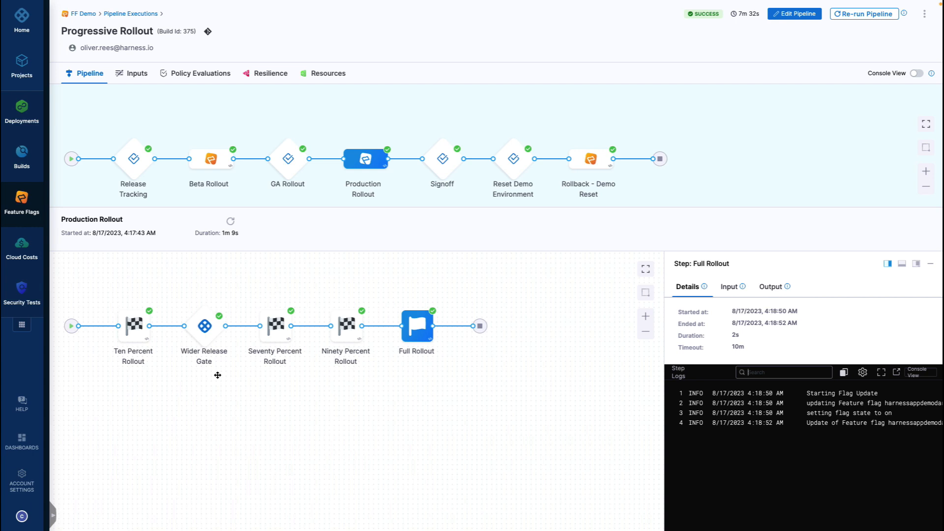
{"action": "mouse_move", "coordinate": [439, 168]}
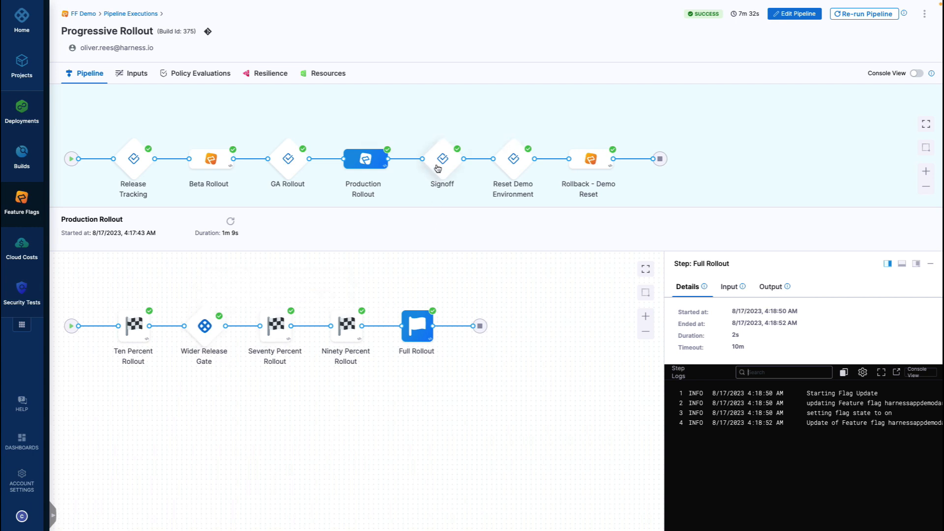
{"action": "mouse_move", "coordinate": [588, 159]}
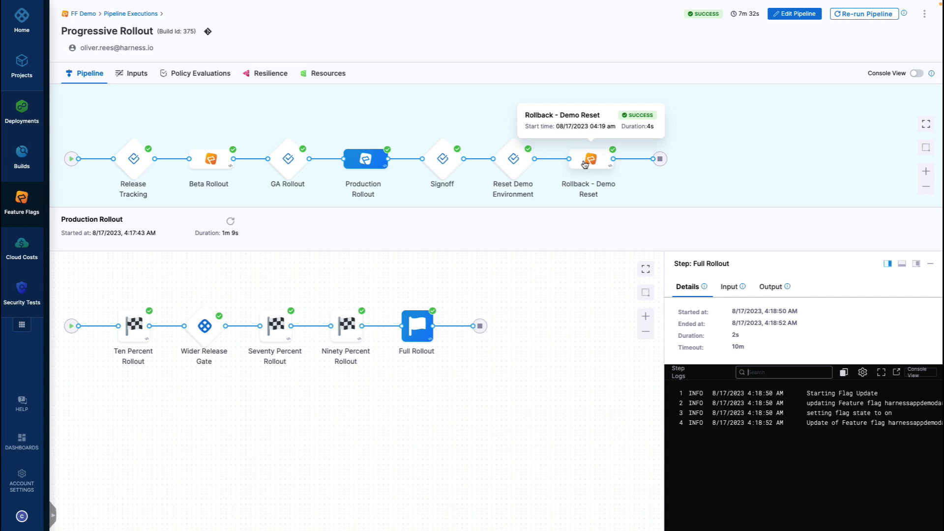
{"action": "left_click", "coordinate": [22, 202]}
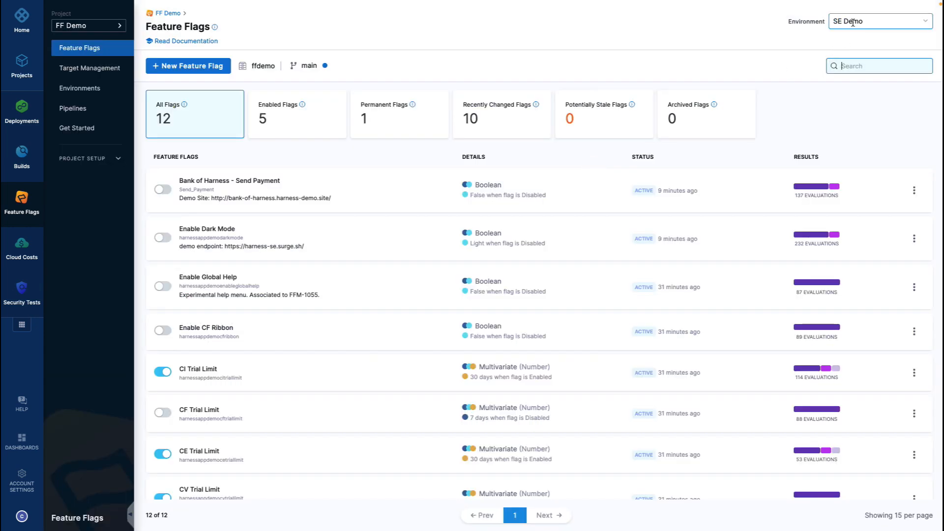
{"action": "left_click", "coordinate": [879, 21]}
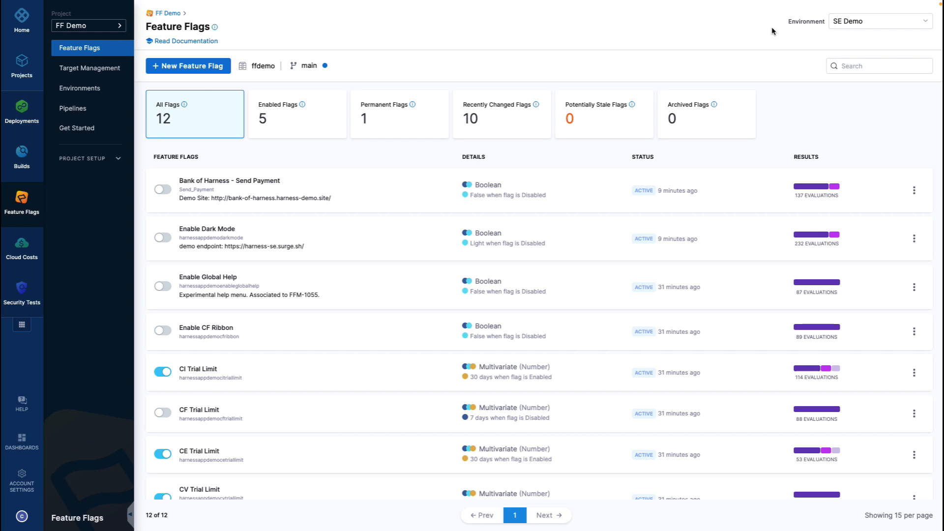
{"action": "mouse_move", "coordinate": [640, 55]}
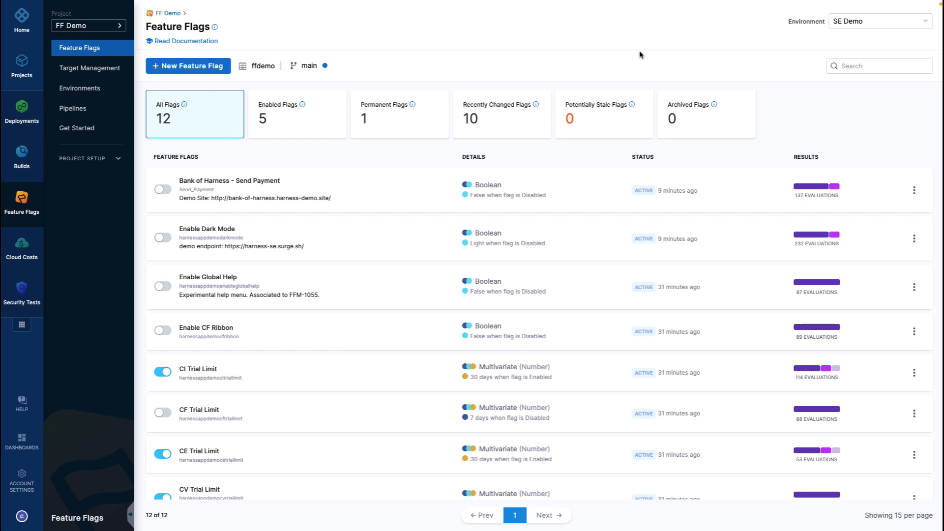
{"action": "left_click", "coordinate": [22, 479]}
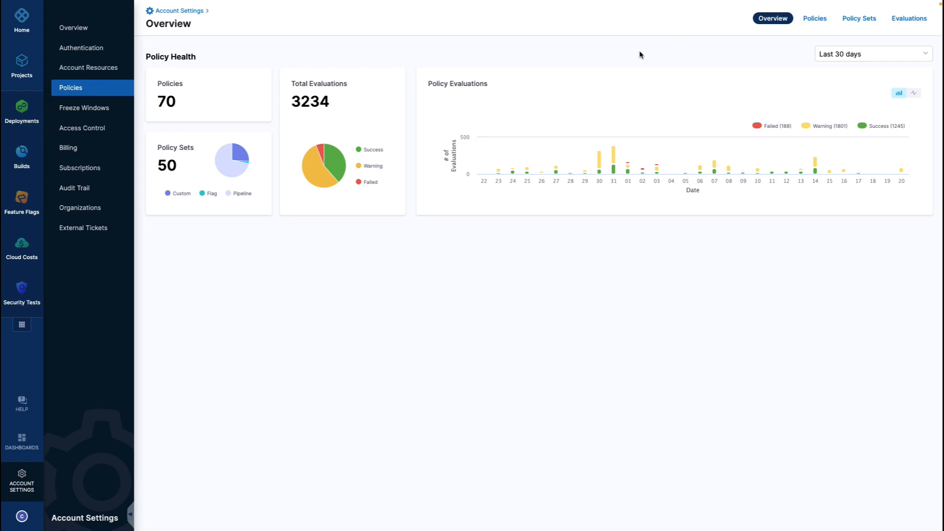
{"action": "mouse_move", "coordinate": [358, 184]}
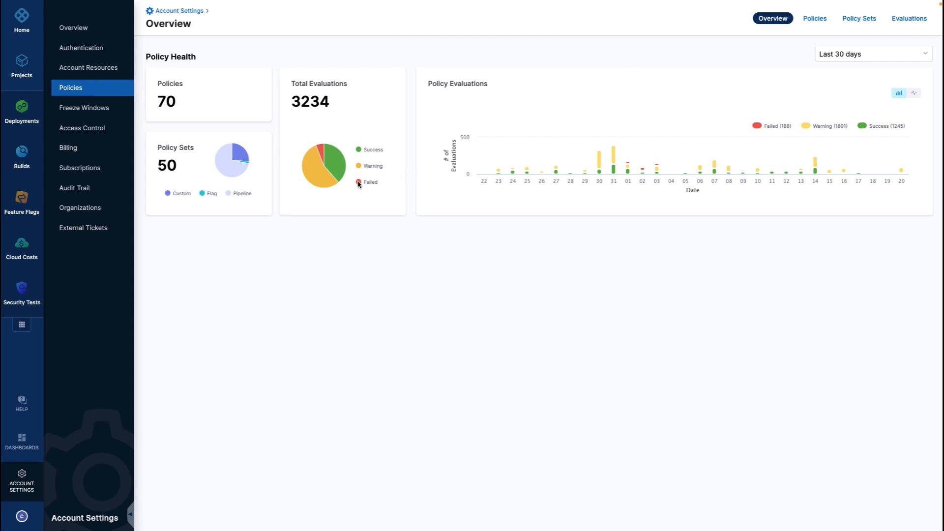
{"action": "mouse_move", "coordinate": [337, 171]}
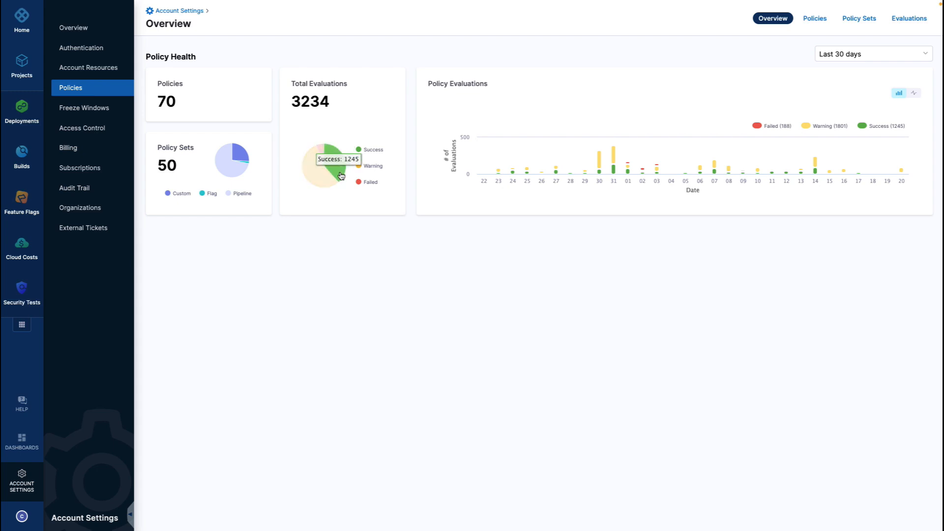
{"action": "mouse_move", "coordinate": [324, 152]}
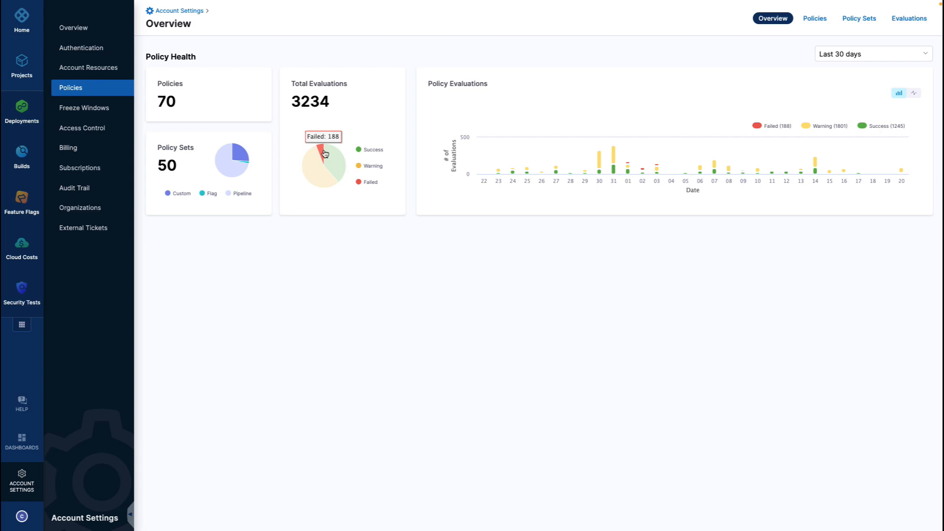
View the feature_flags Rego policy denying flags on in production but off in stage.
{"action": "left_click", "coordinate": [814, 18]}
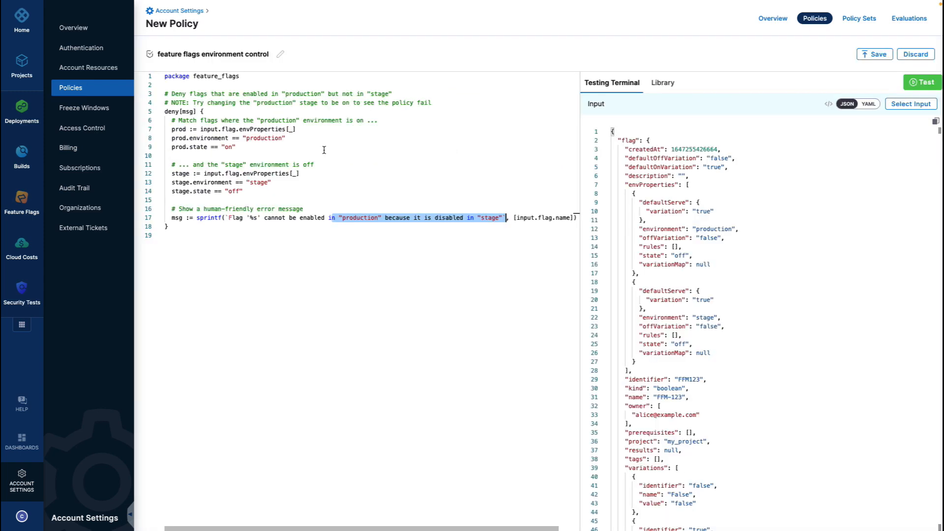
{"action": "mouse_move", "coordinate": [350, 205]}
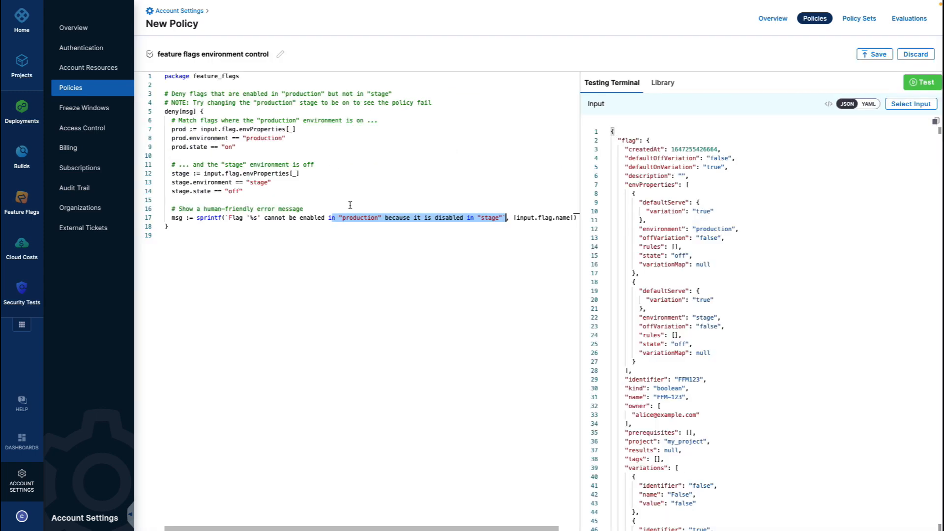
{"action": "mouse_move", "coordinate": [257, 177]}
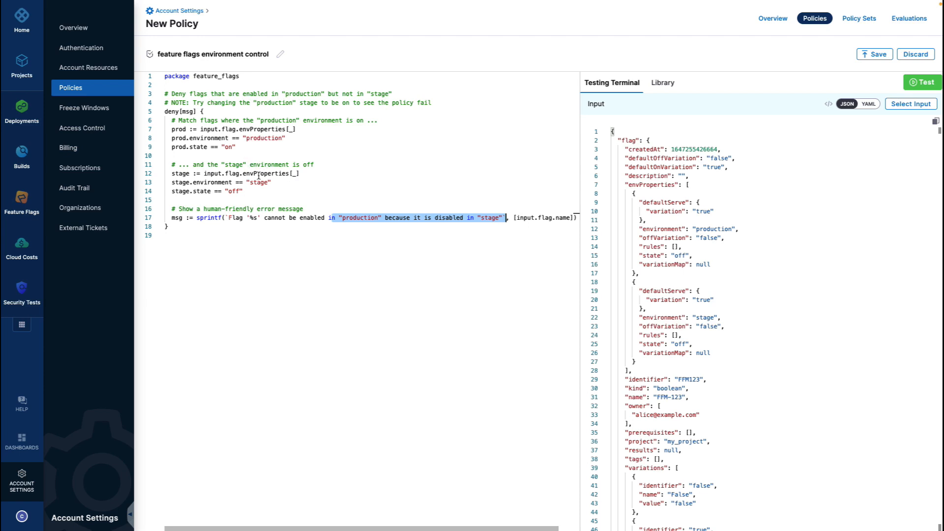
{"action": "mouse_move", "coordinate": [258, 181]}
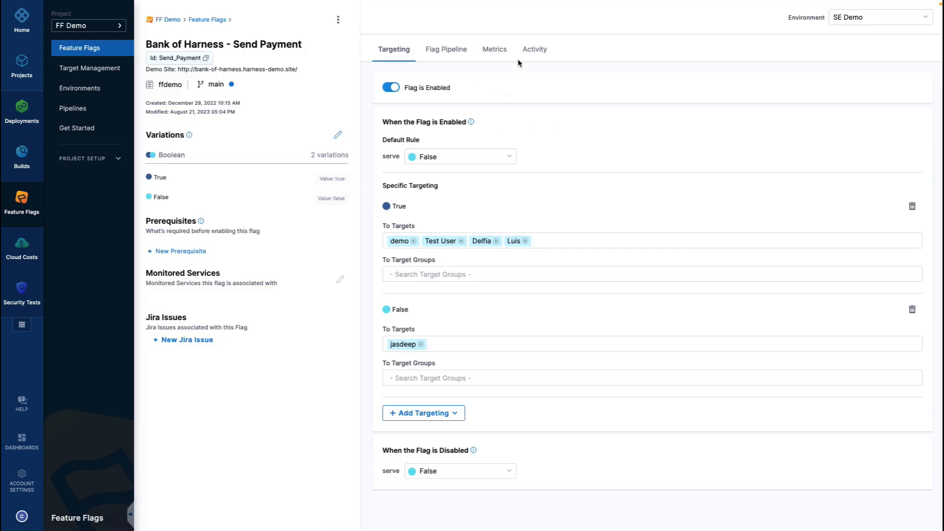
{"action": "mouse_move", "coordinate": [533, 54]}
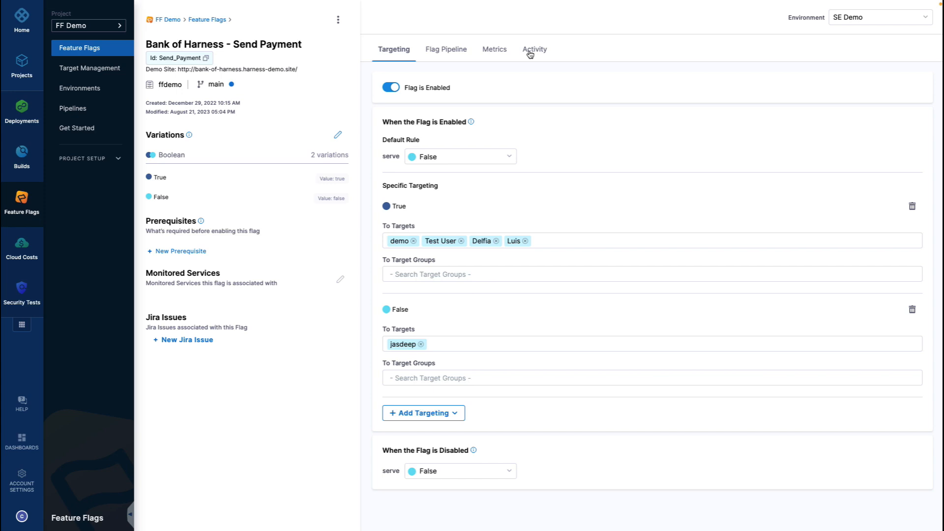
Show the Send Payment flag's Activity history of toggles and target changes.
{"action": "left_click", "coordinate": [534, 50]}
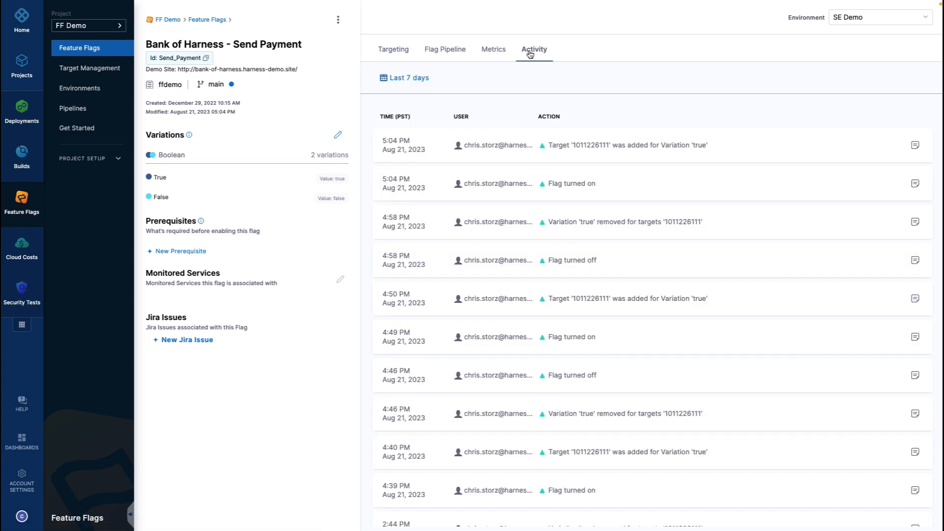
{"action": "mouse_move", "coordinate": [560, 262]}
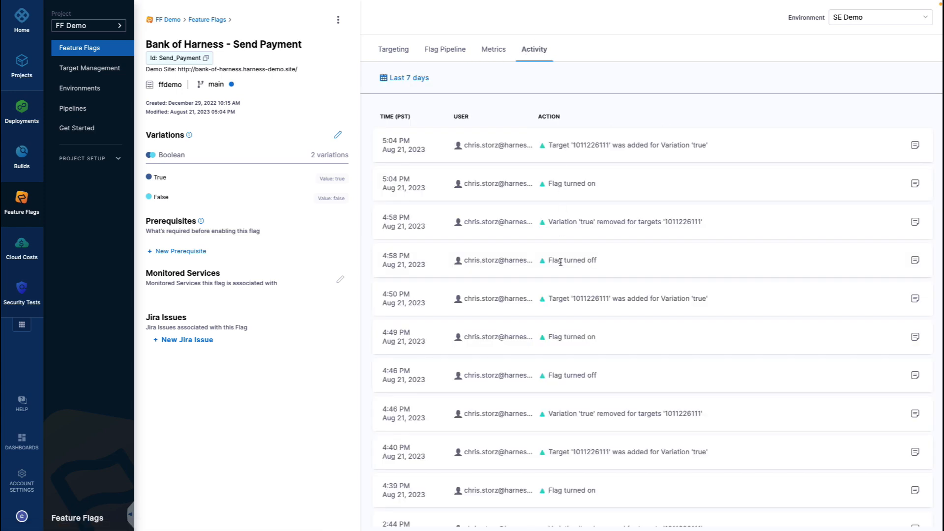
{"action": "mouse_move", "coordinate": [902, 263]}
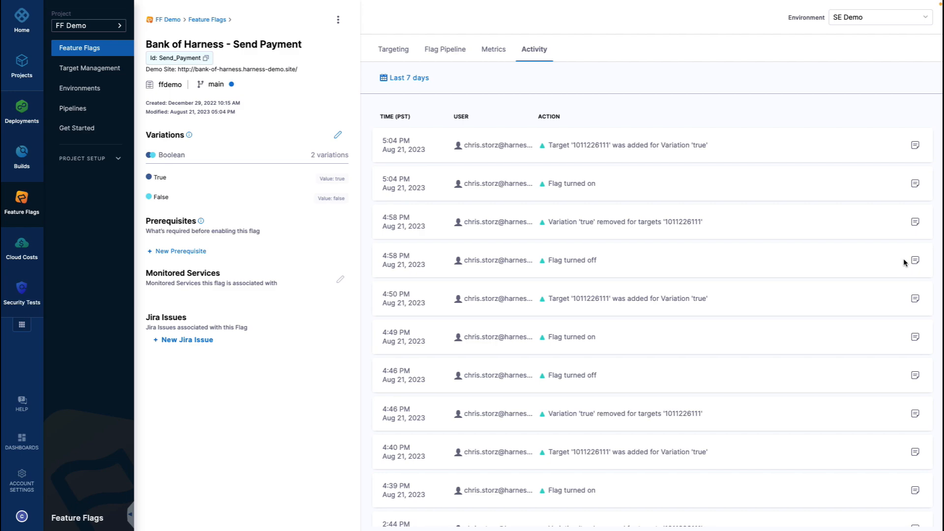
{"action": "left_click", "coordinate": [914, 259]}
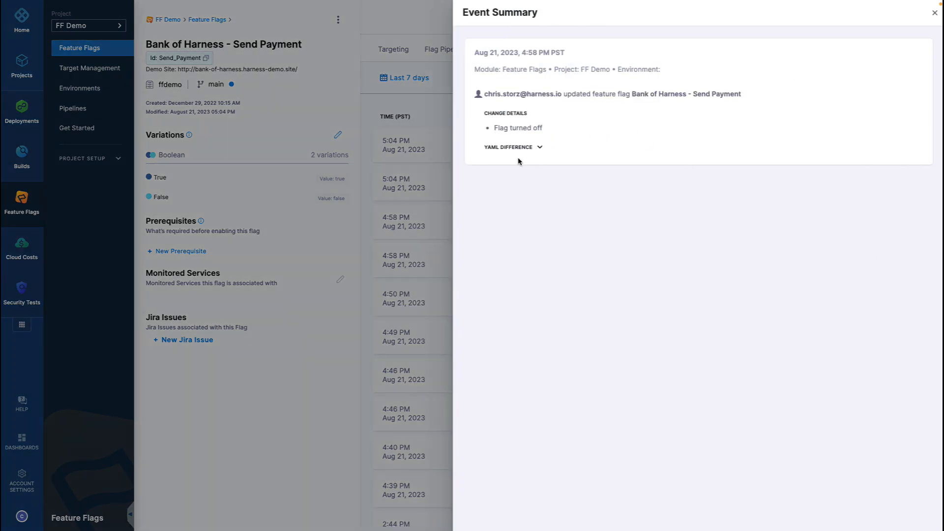
{"action": "left_click", "coordinate": [512, 146]}
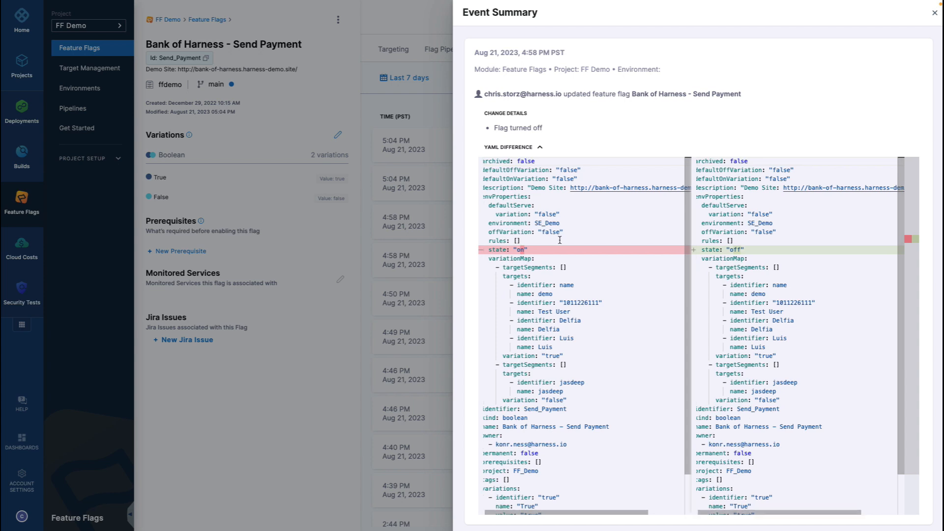
{"action": "scroll", "scroll_direction": "down", "scroll_amount": 3}
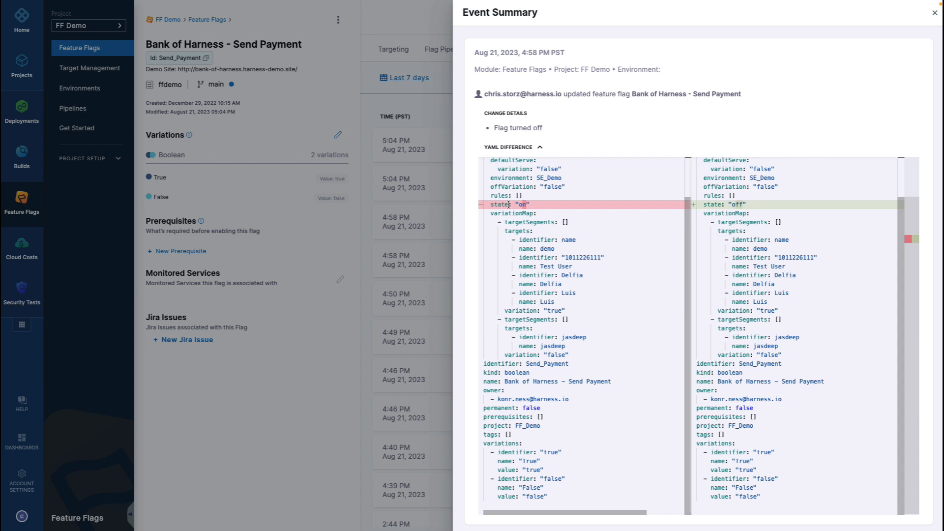
{"action": "mouse_move", "coordinate": [671, 58]}
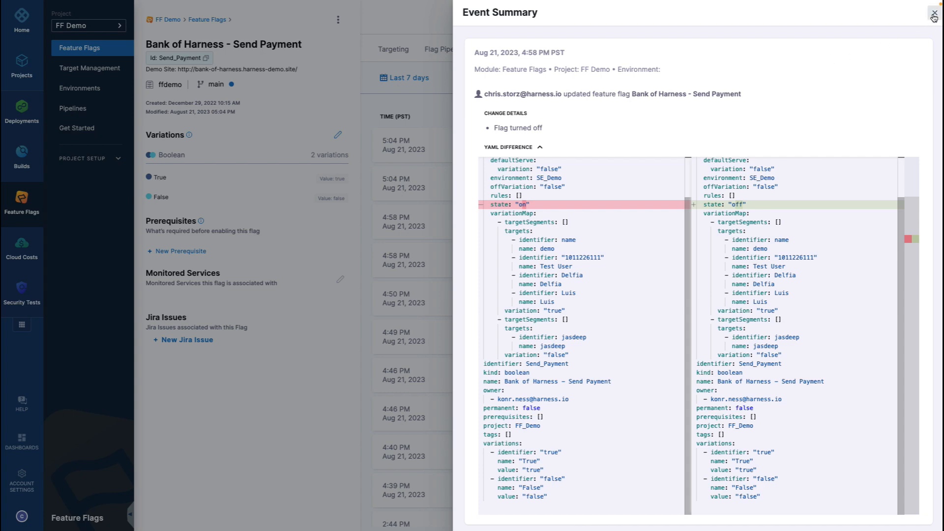
{"action": "left_click", "coordinate": [932, 12]}
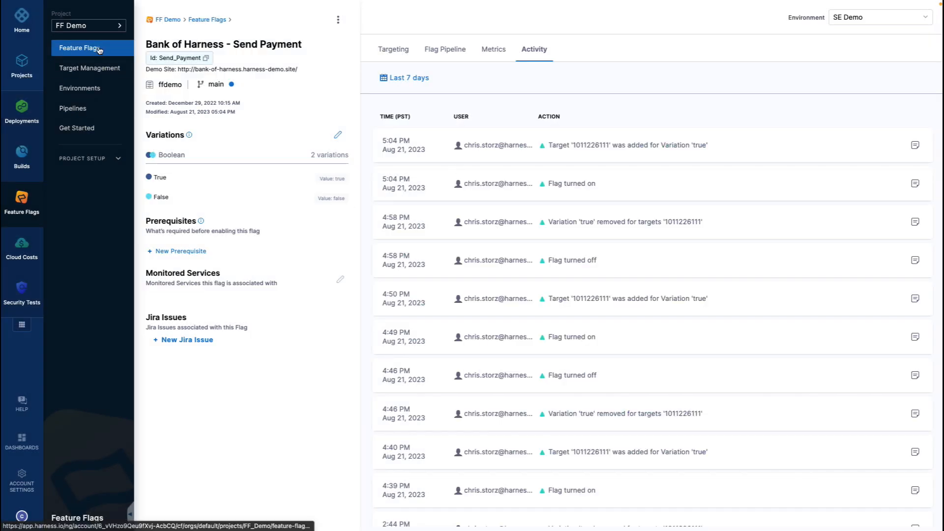